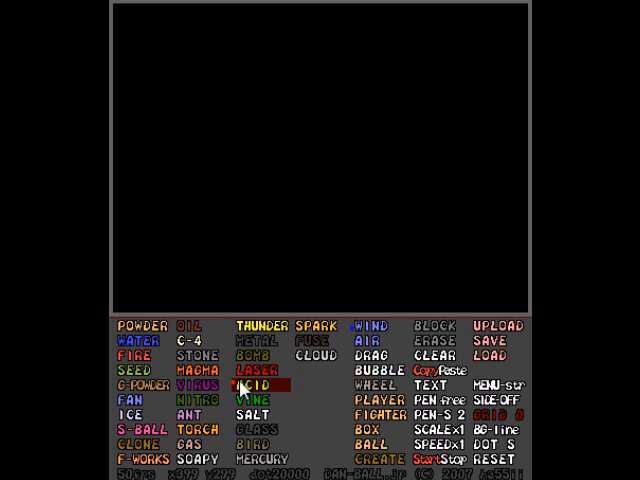
Step: Draw a tan pile, a grey ridge and a dark wheel shape using palette elements
{"action": "left_click", "coordinate": [256, 372]}
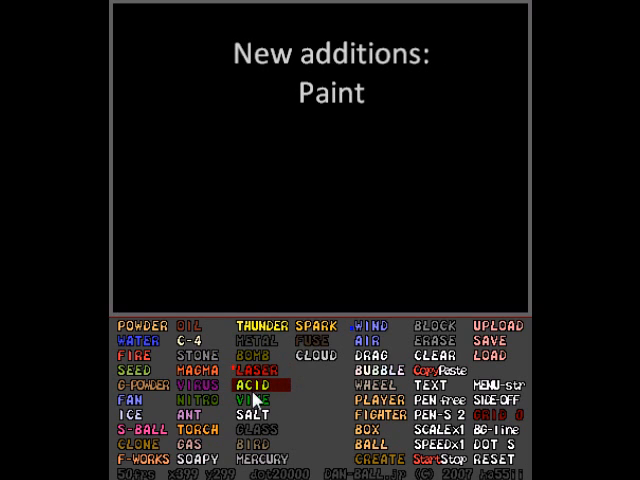
{"action": "left_click", "coordinate": [256, 428]}
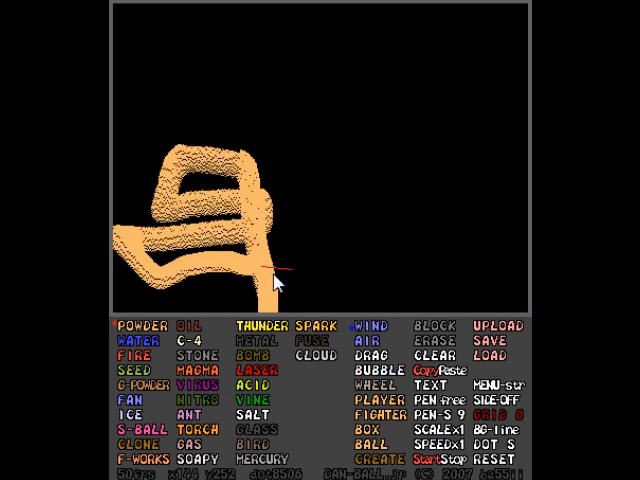
{"action": "left_click", "coordinate": [254, 342]}
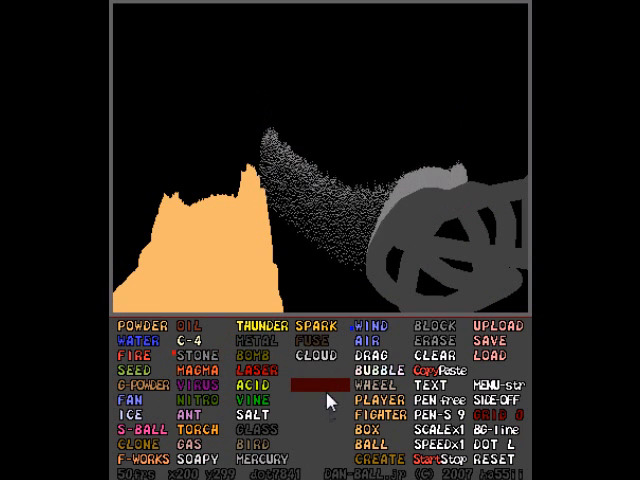
Step: Choose a painting element and cycle the PEN setting to Paint mode
{"action": "left_click", "coordinate": [372, 440]}
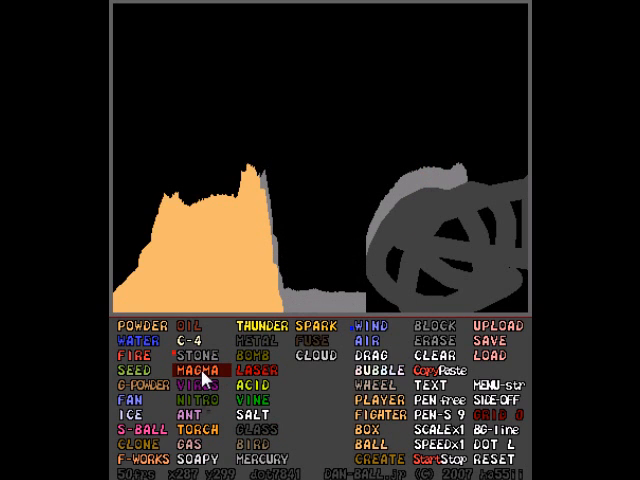
{"action": "left_click", "coordinate": [368, 424]}
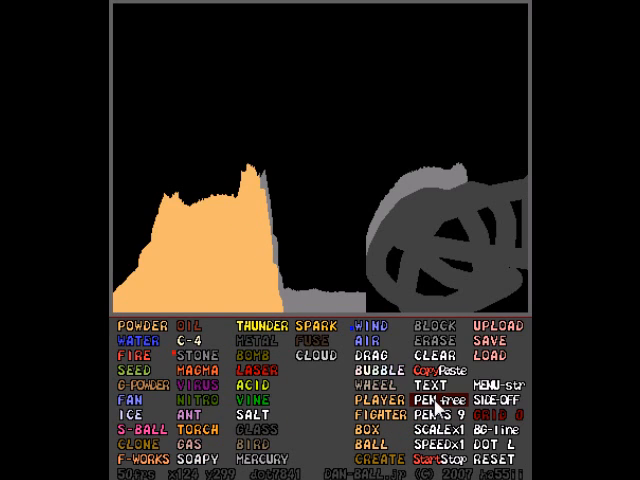
{"action": "left_click", "coordinate": [438, 398]}
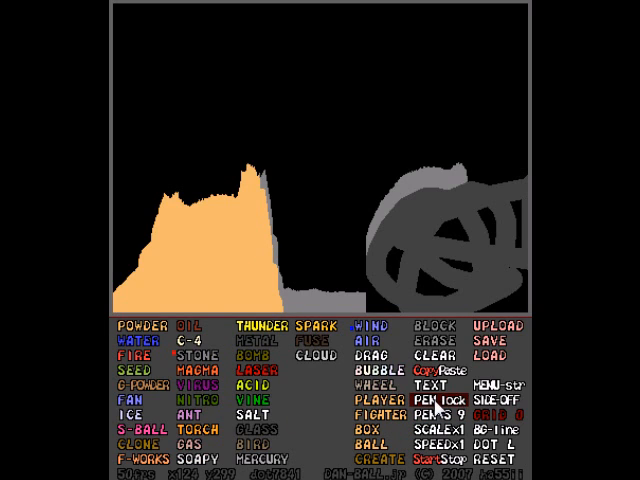
{"action": "left_click", "coordinate": [436, 402]}
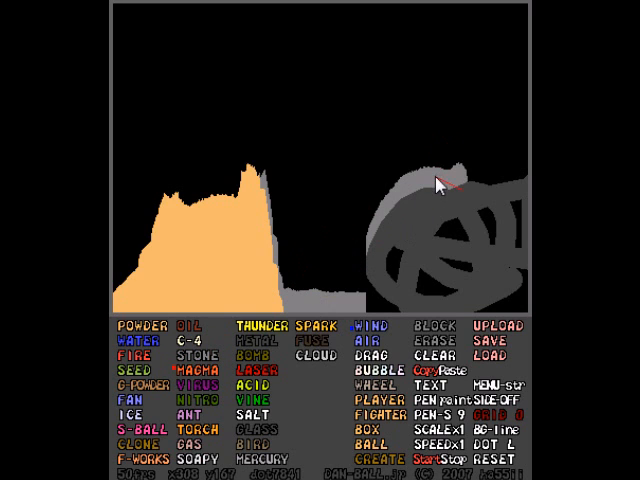
Step: Paint over the tan pile to convert it, then pick another element
{"action": "left_click_drag", "start_coordinate": [444, 184], "coordinate": [390, 250]}
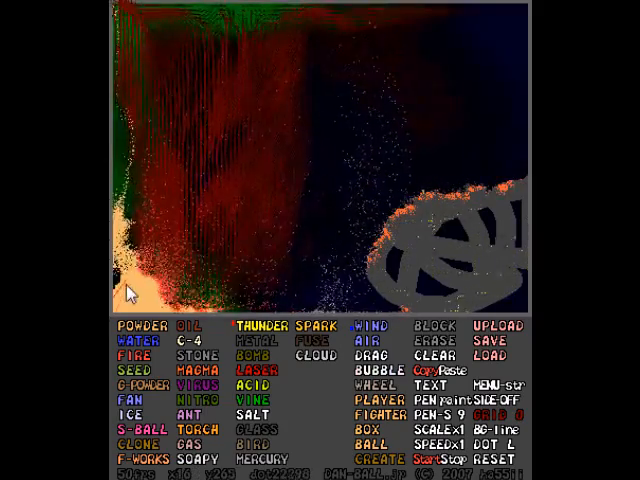
{"action": "left_click", "coordinate": [184, 324]}
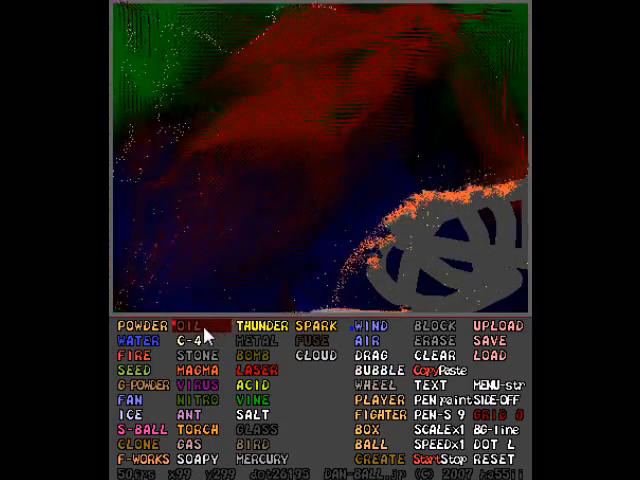